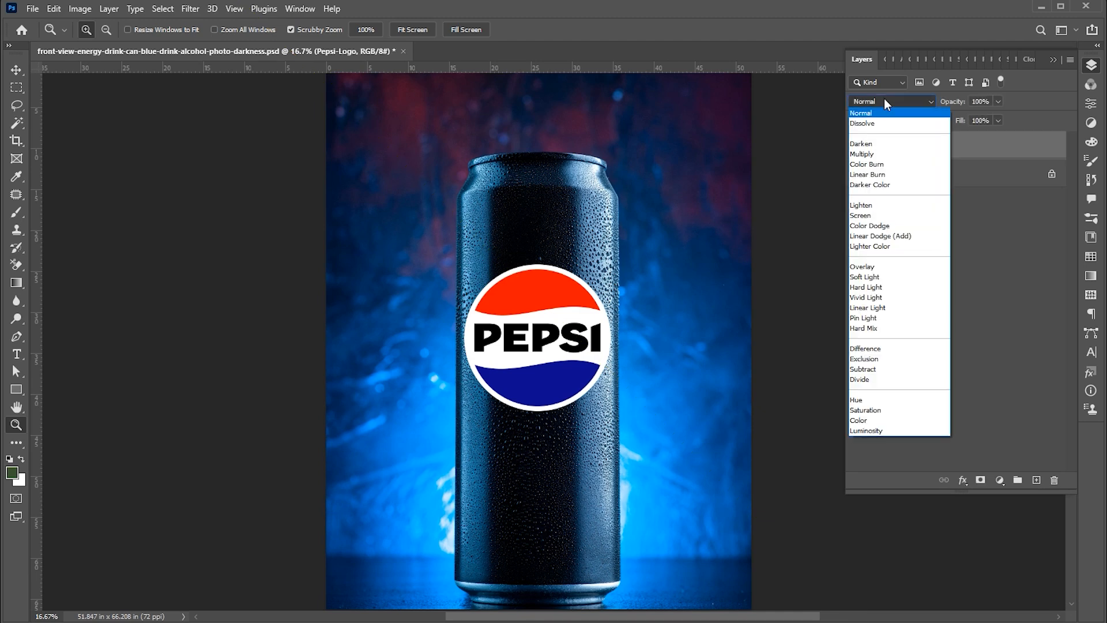
# Make the Background can-photo layer active and duplicate it via Layer Via Copy above Pepsi-Logo.
pyautogui.click(864, 327)
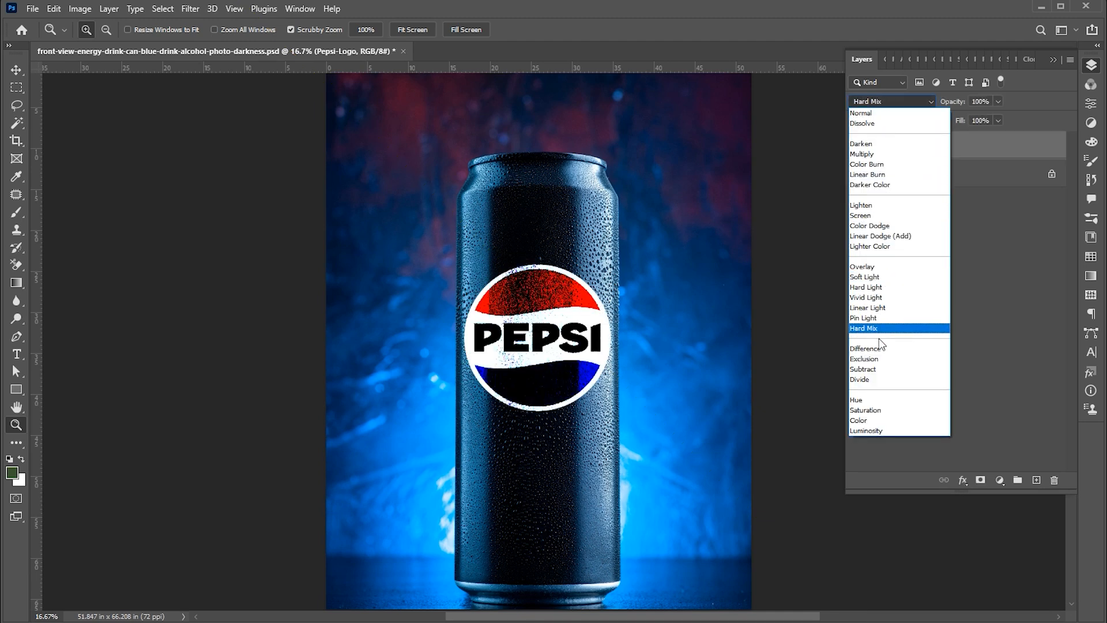
pyautogui.click(861, 380)
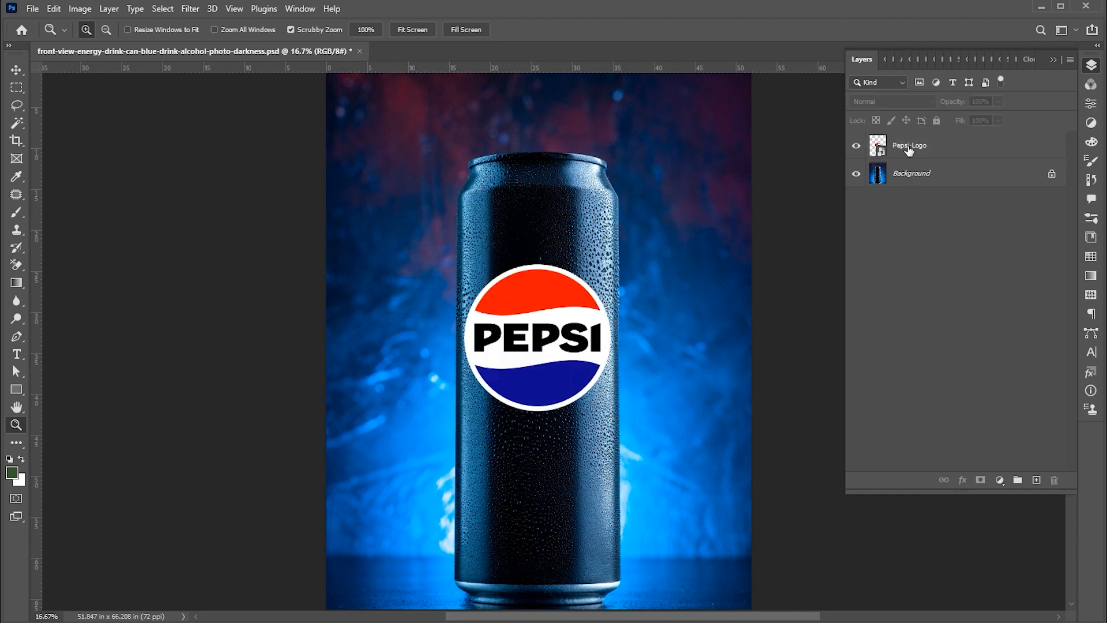
pyautogui.click(911, 173)
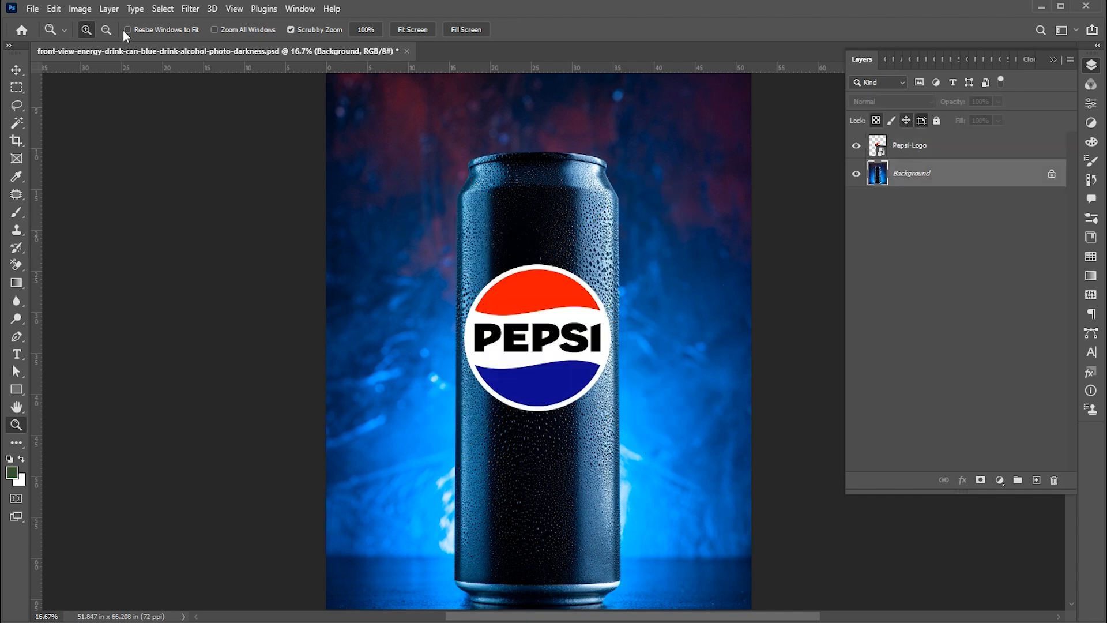
pyautogui.click(108, 8)
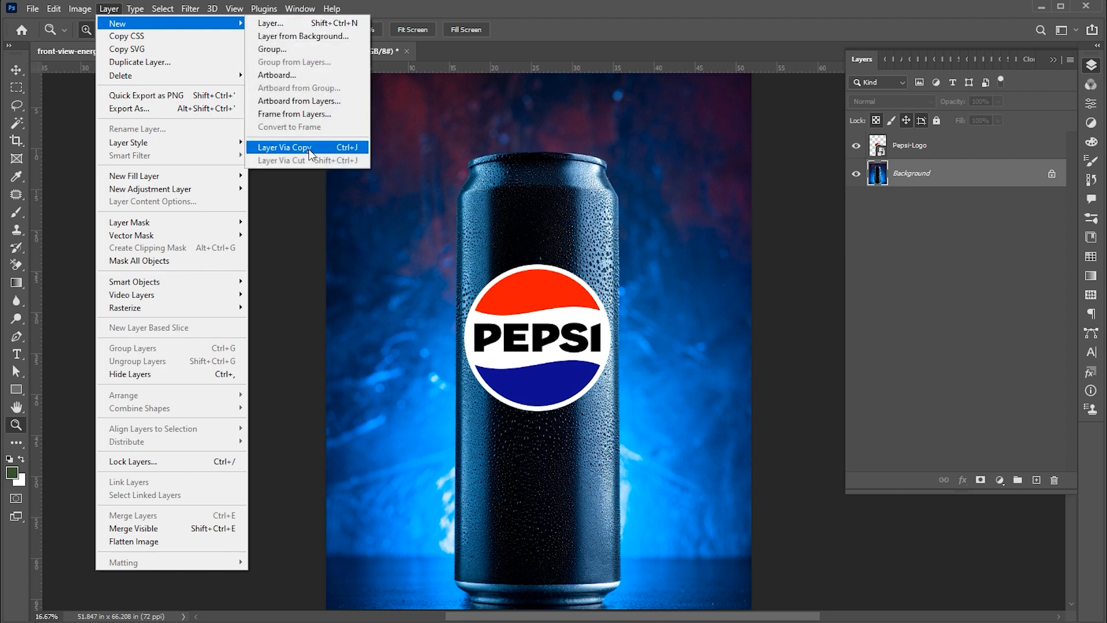
pyautogui.click(284, 147)
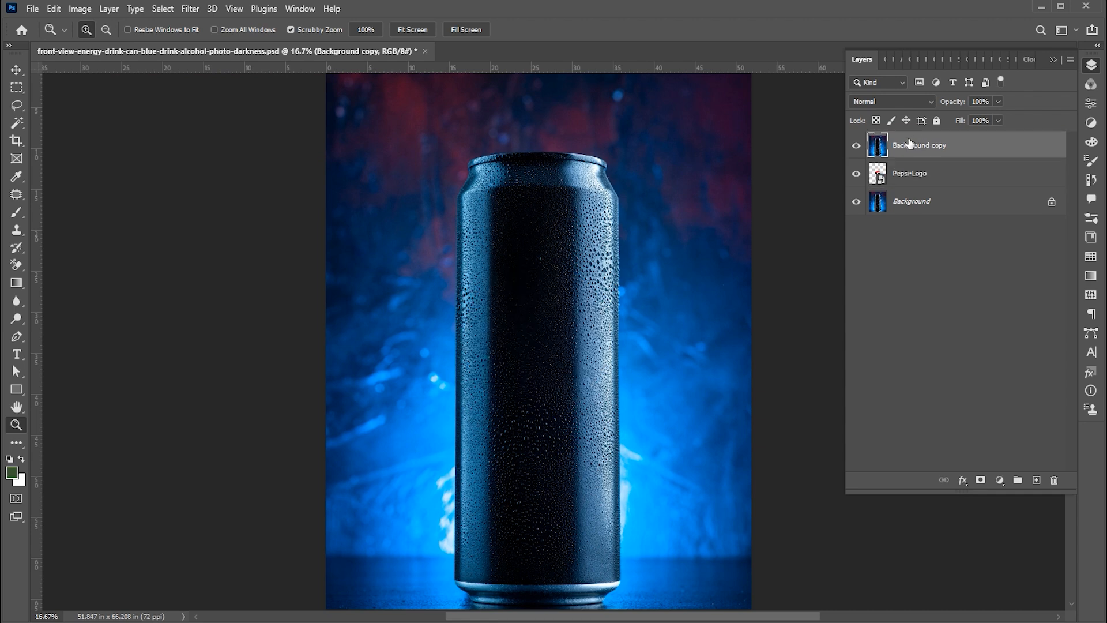
# Desaturate the photo copy and set its blend mode to Linear Light at about 47% opacity.
pyautogui.click(79, 8)
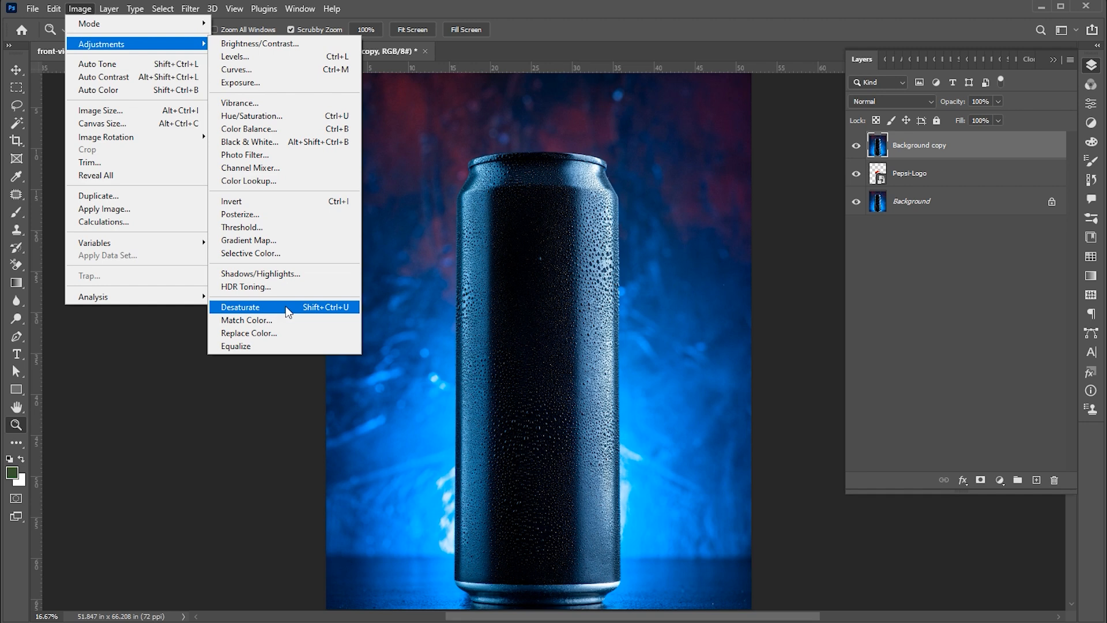
pyautogui.click(241, 307)
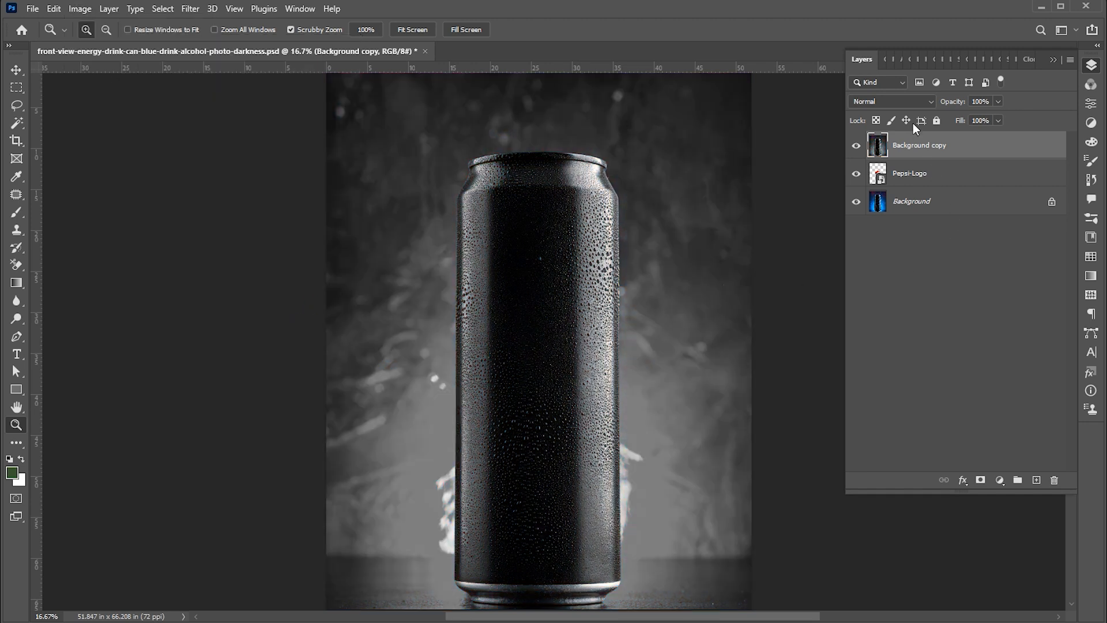
pyautogui.click(891, 101)
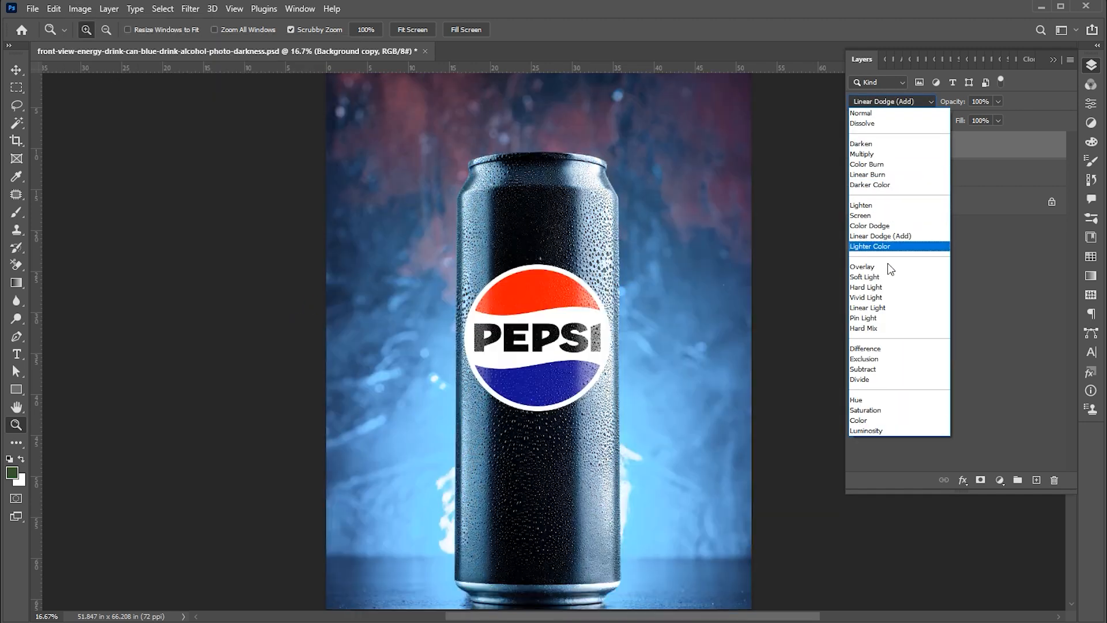
pyautogui.click(867, 308)
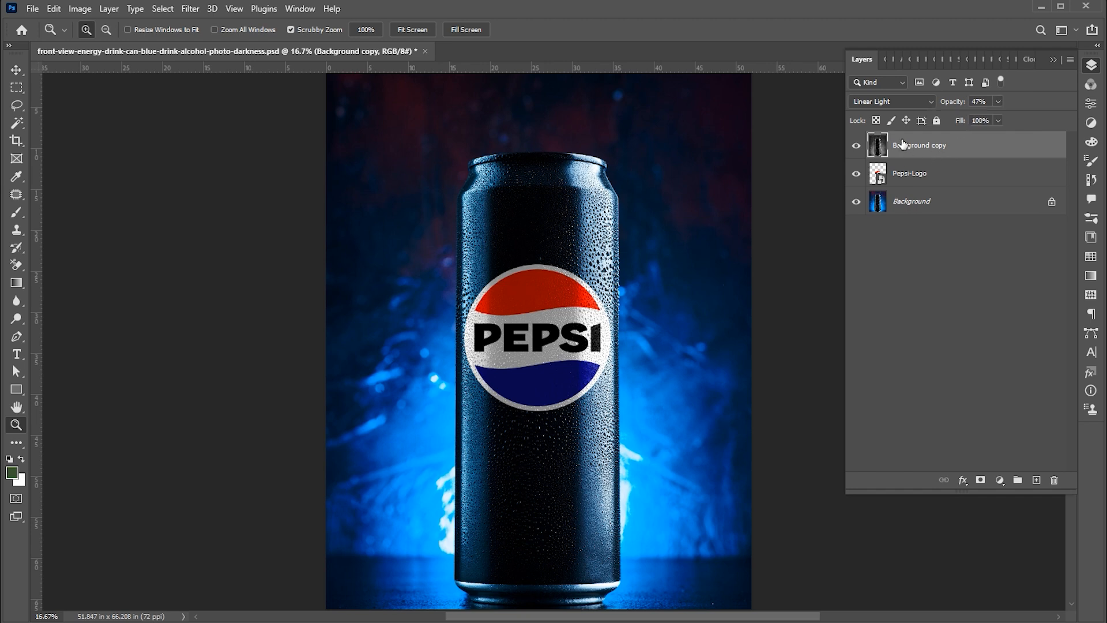
pyautogui.rightClick(918, 145)
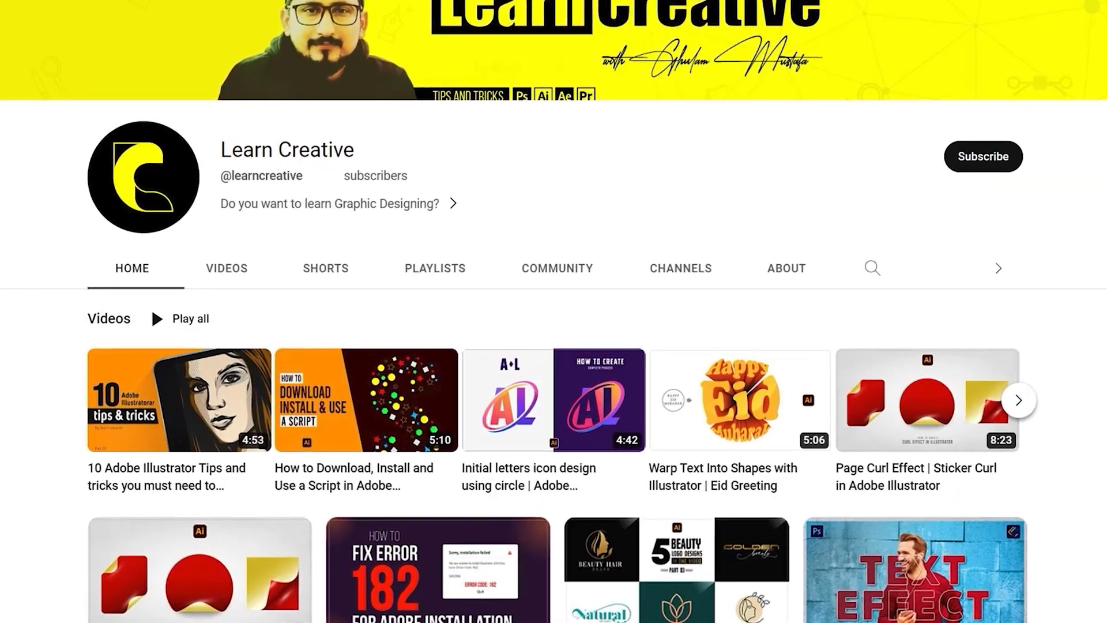
pyautogui.scroll(-3)
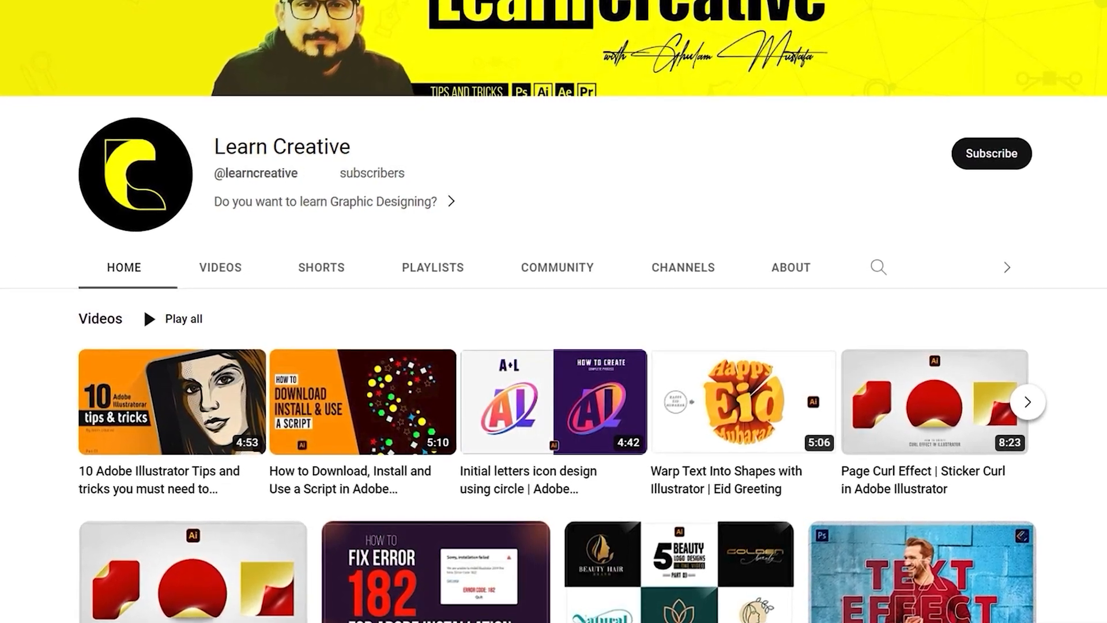
pyautogui.scroll(-3)
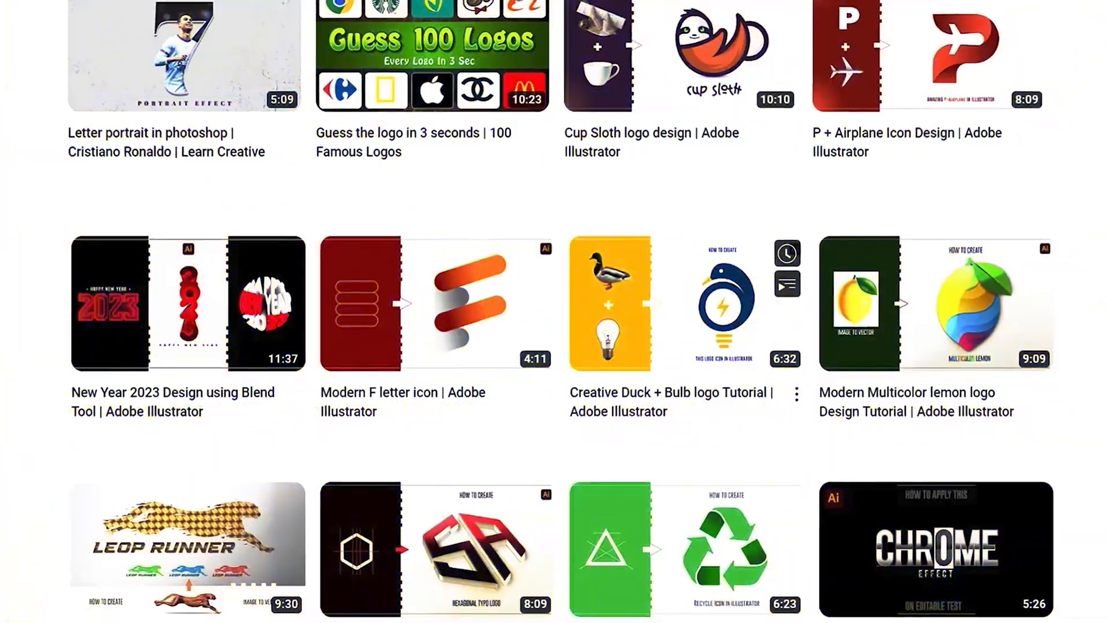
pyautogui.scroll(-3)
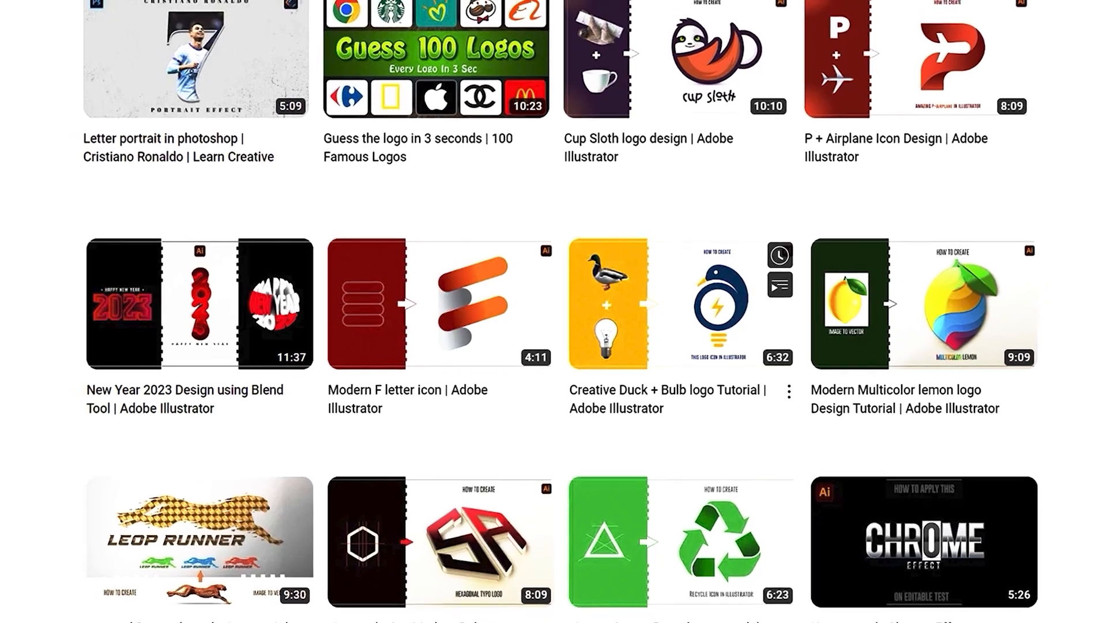